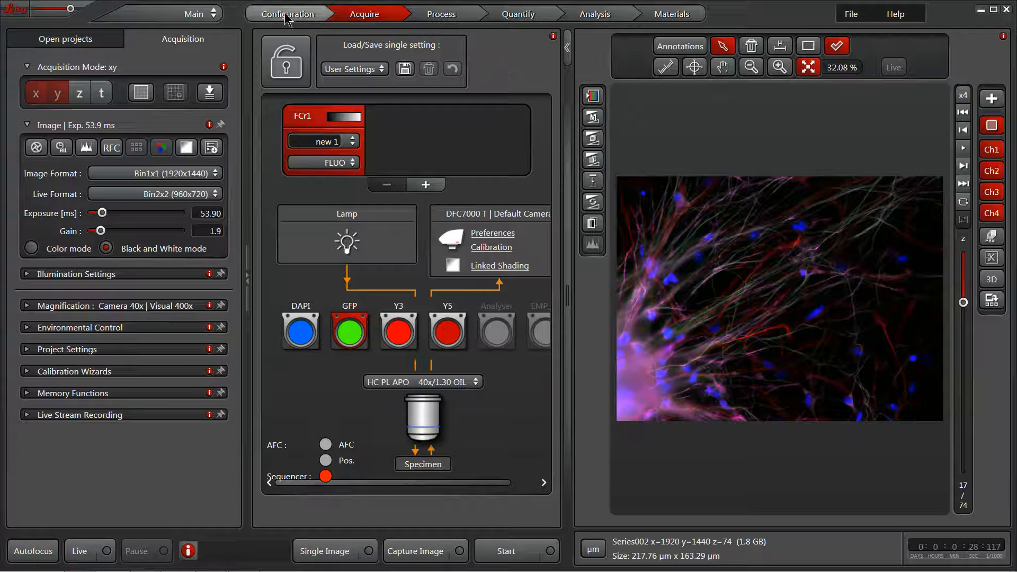
mouse_move(658, 21)
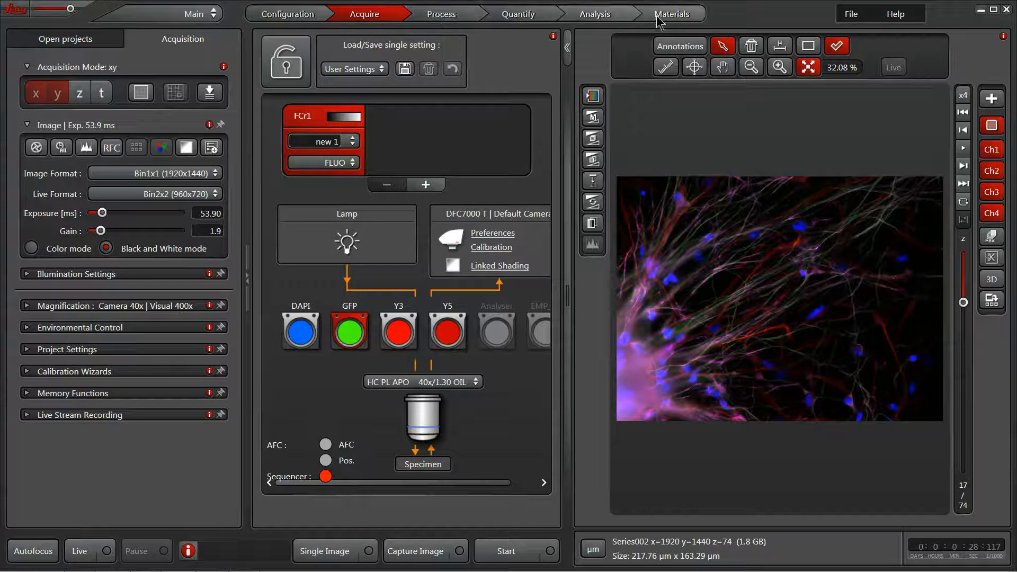
mouse_move(318, 32)
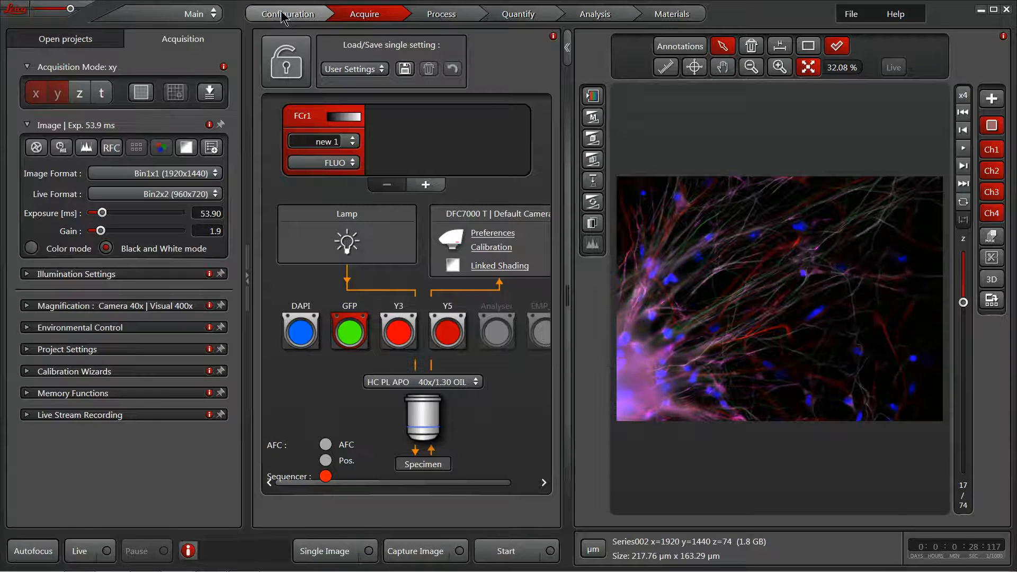
Show the Configure Parameter Recall settings inside the Configuration workspace
left_click(287, 14)
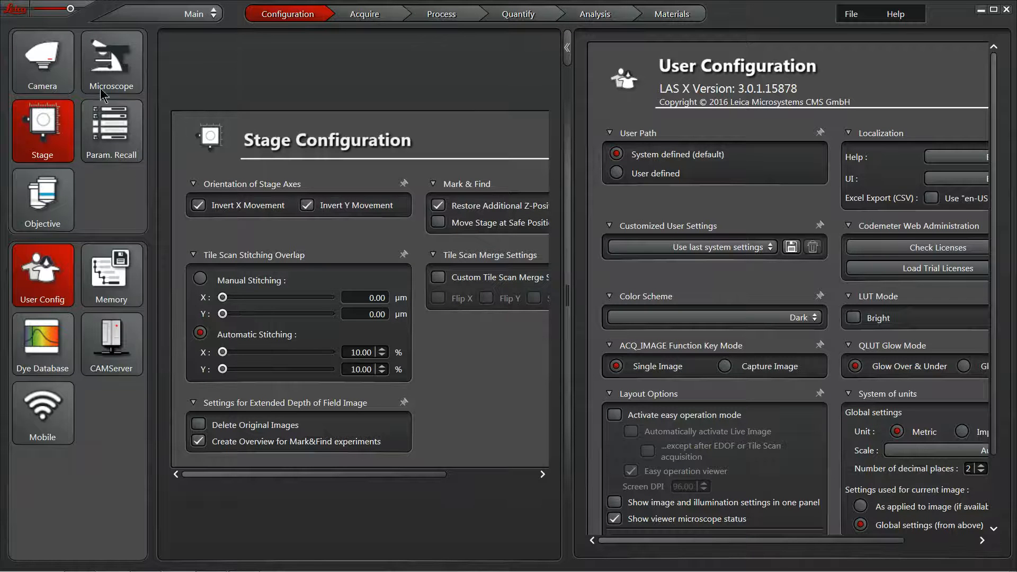
mouse_move(3, 232)
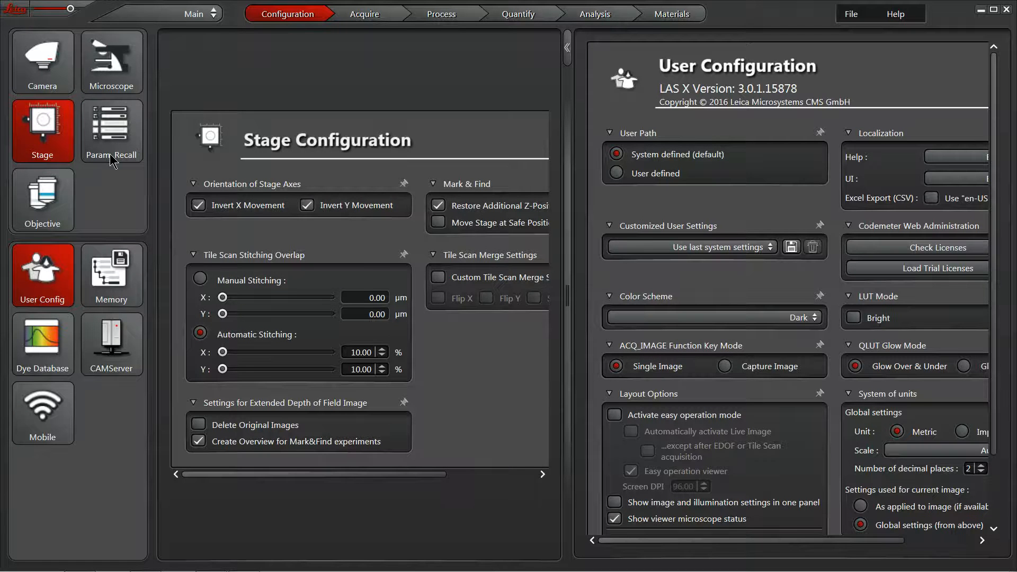
left_click(112, 132)
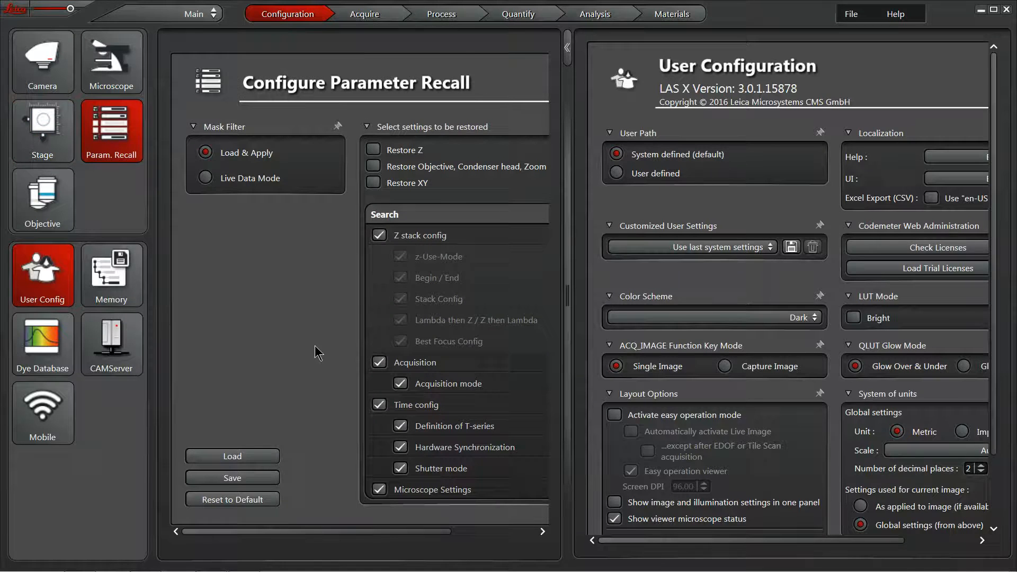
mouse_move(67, 41)
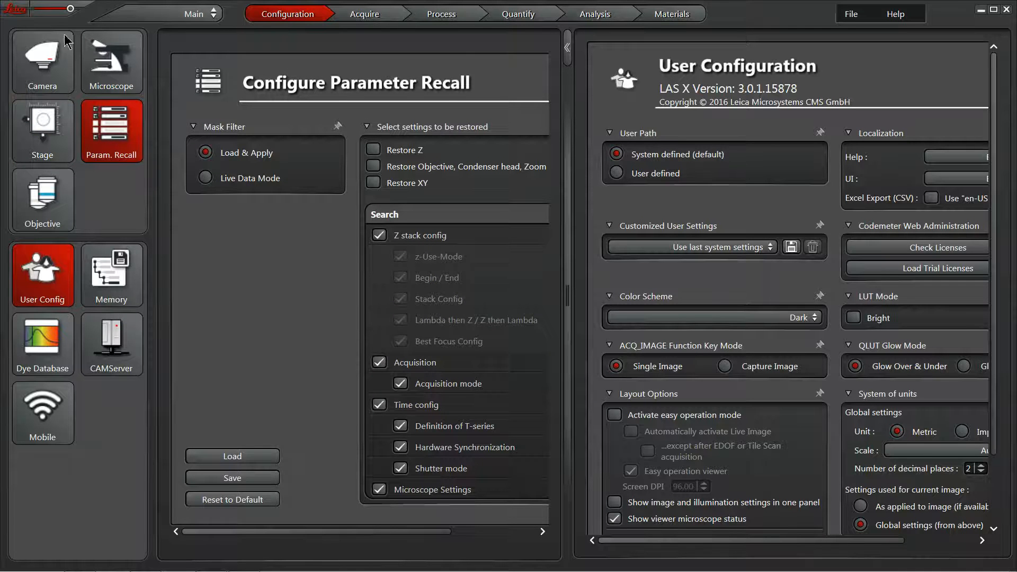
mouse_move(293, 285)
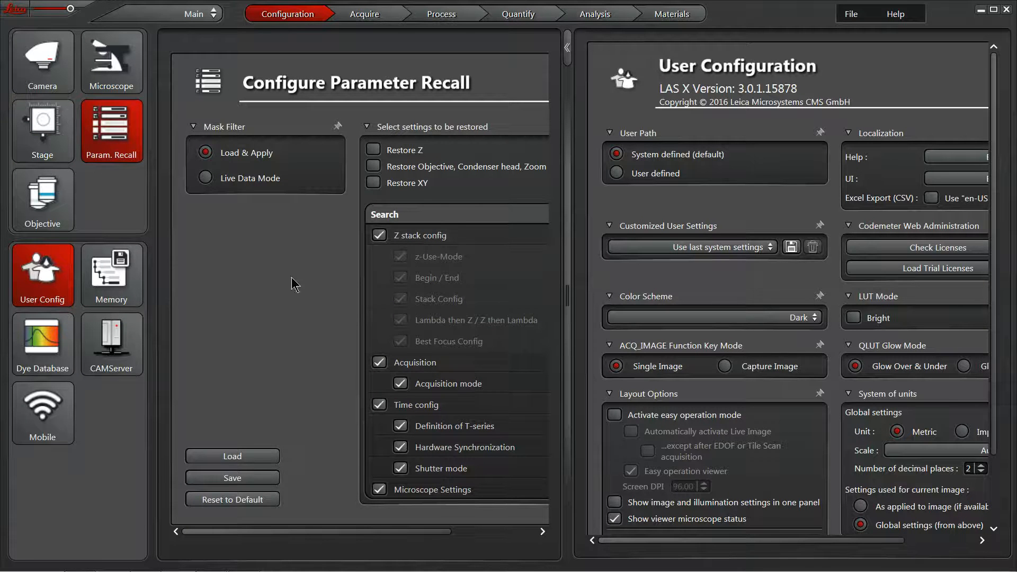
mouse_move(97, 293)
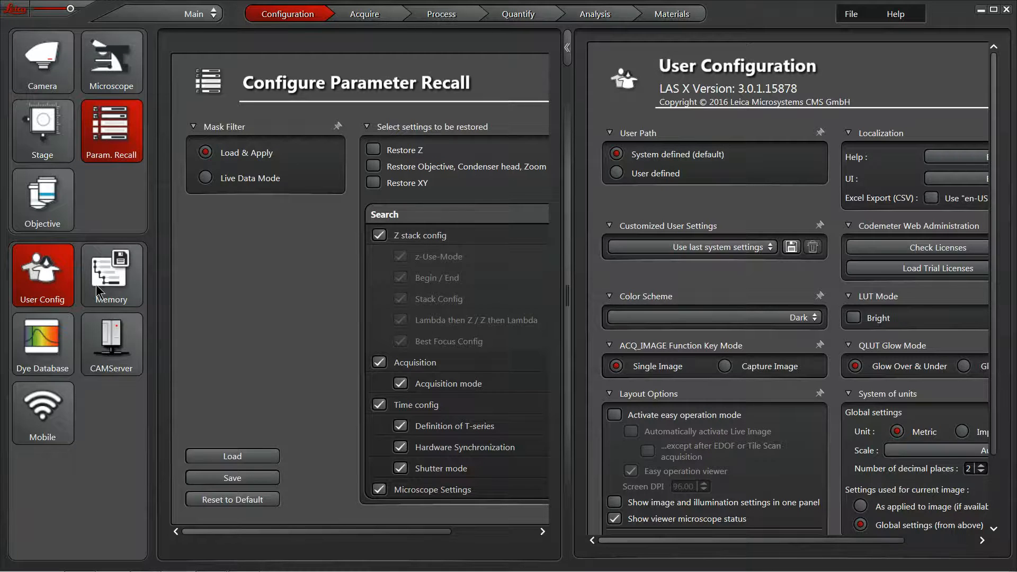
Review Memory and User Config, show ALEXA 532's spectra in the Dye Database, then Camera Preferences
left_click(111, 275)
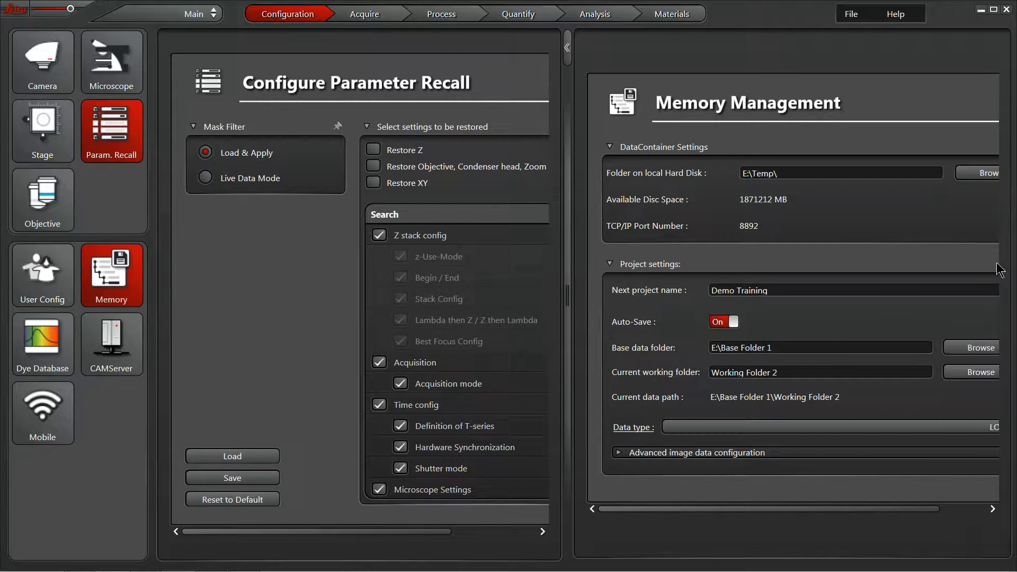
mouse_move(822, 129)
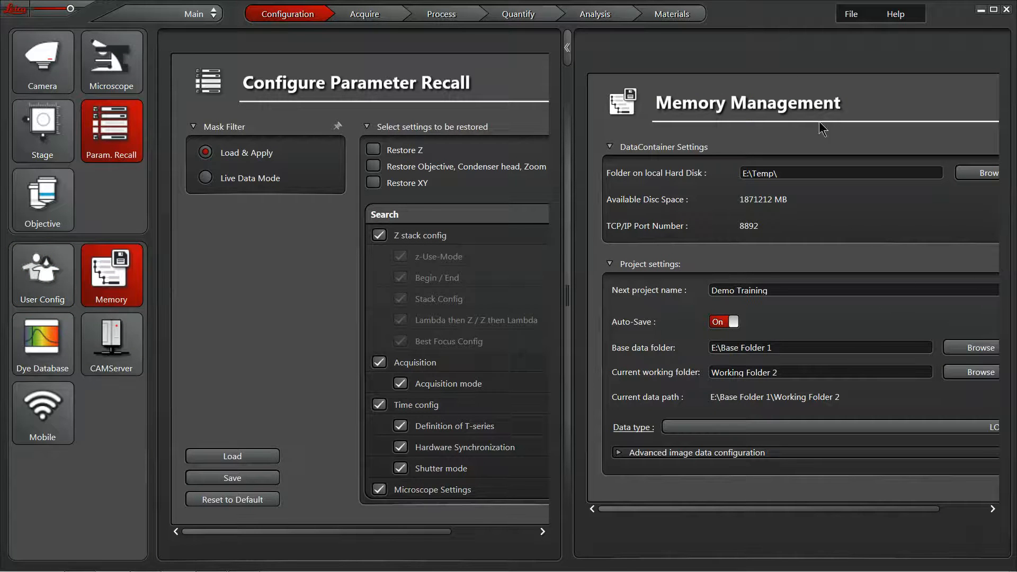
left_click(42, 275)
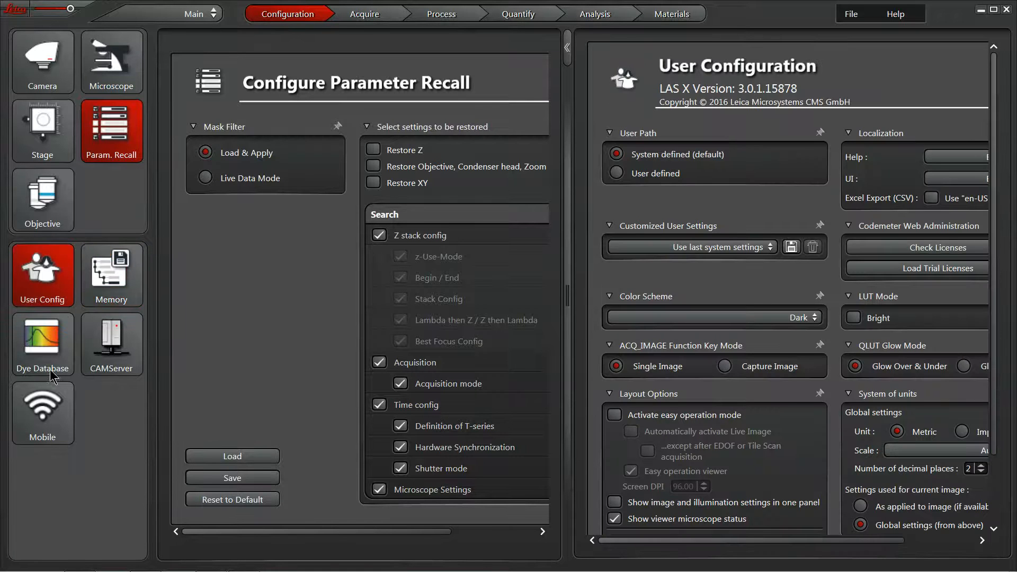
left_click(42, 340)
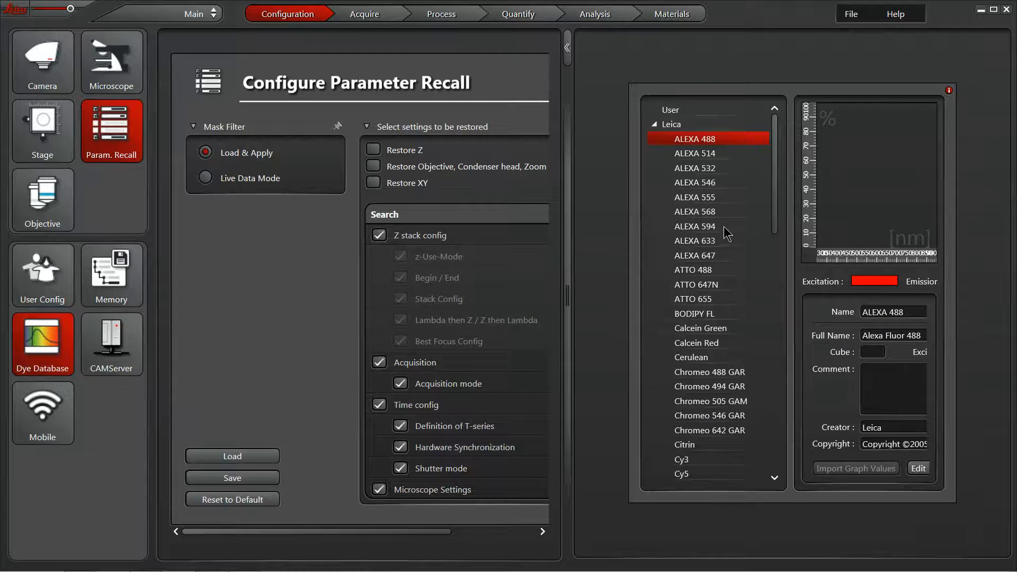
left_click(694, 168)
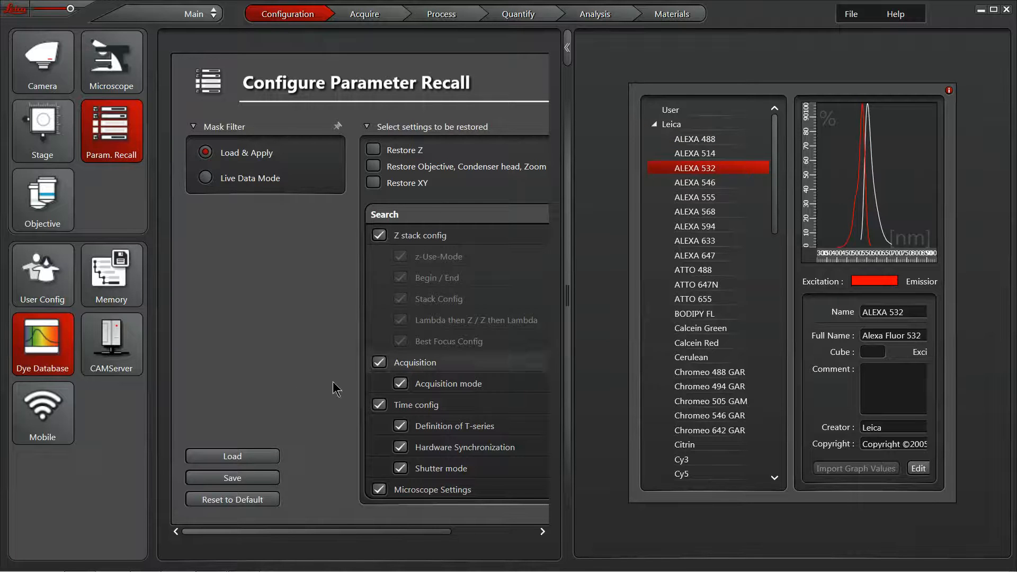
left_click(41, 62)
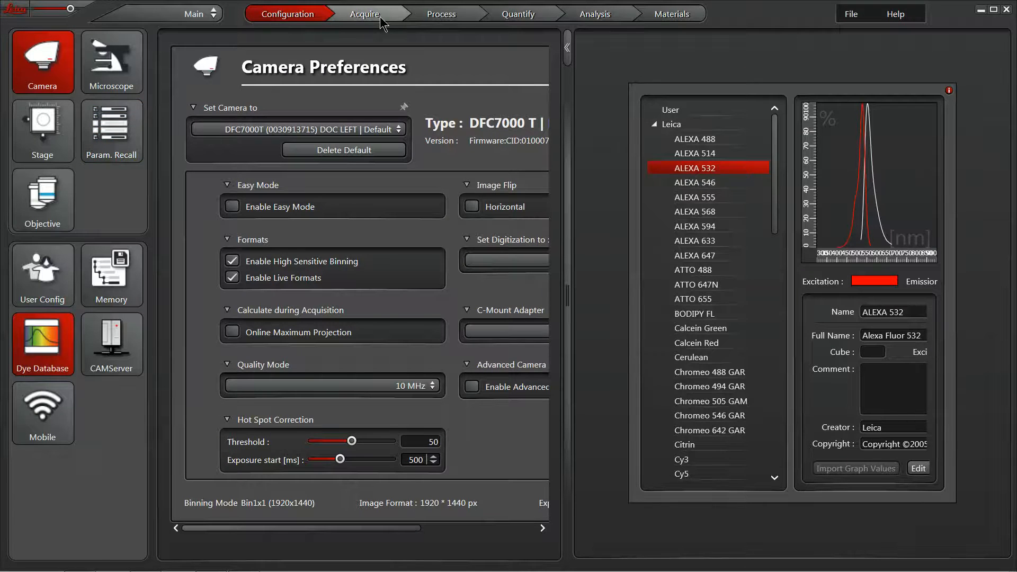
Review the Acquire workspace's camera, lamp and filter settings, then move on to Process
left_click(365, 14)
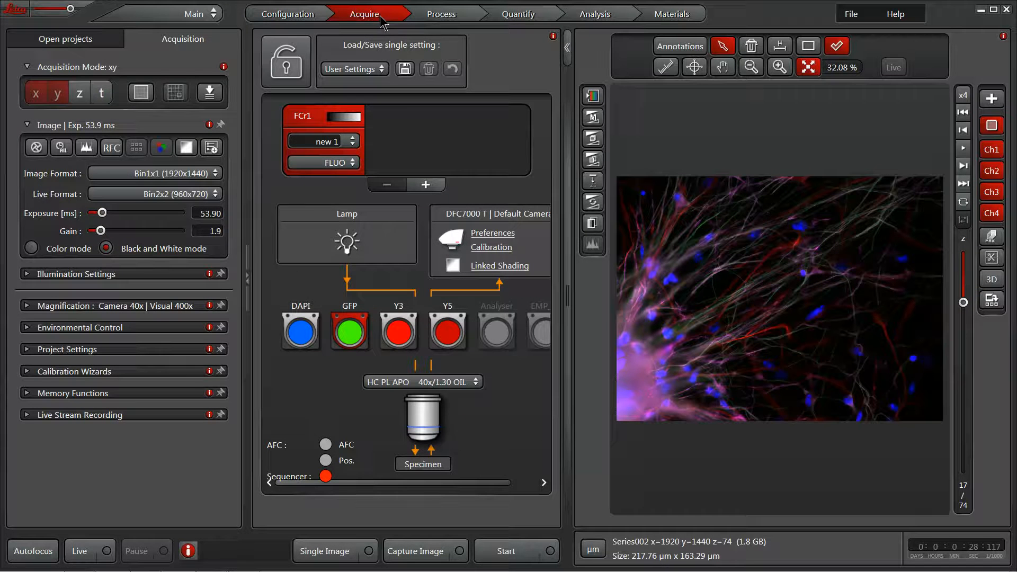
mouse_move(457, 192)
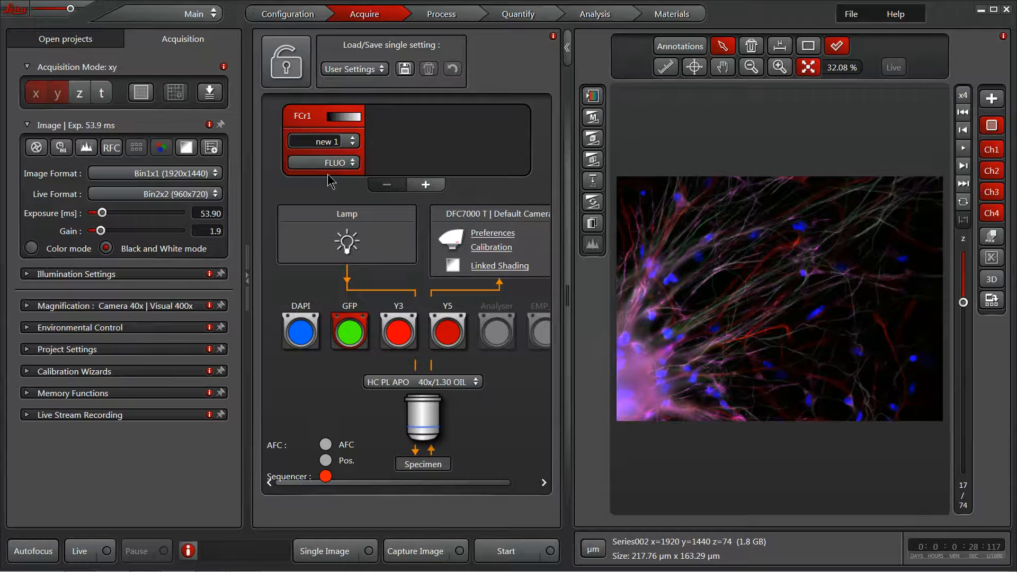
mouse_move(378, 183)
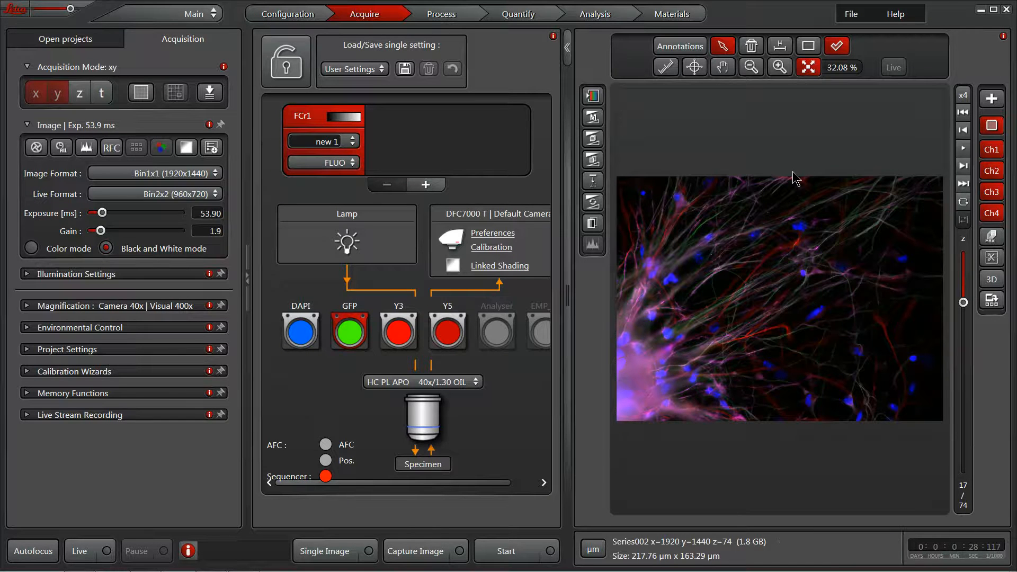
mouse_move(809, 218)
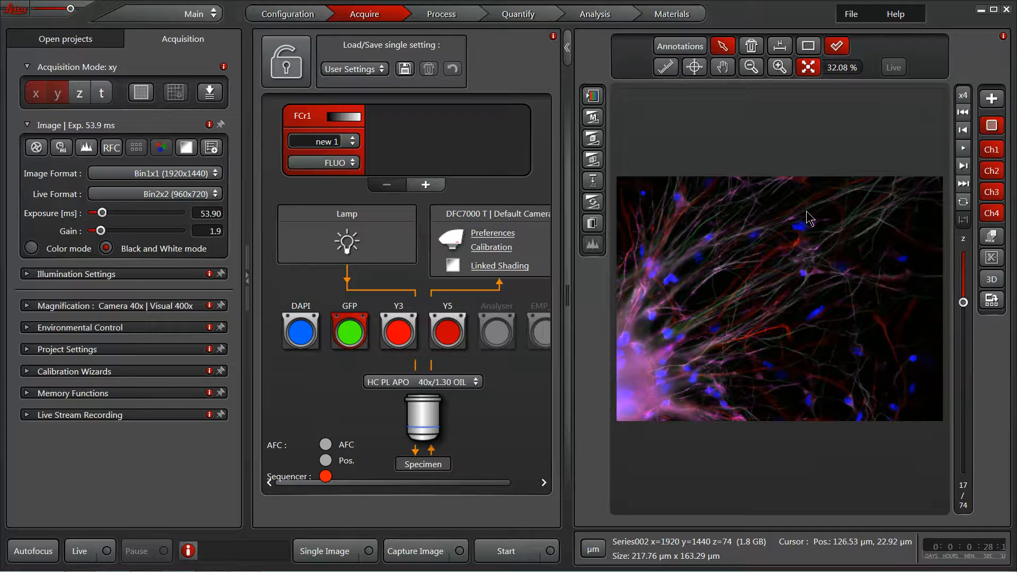
mouse_move(809, 228)
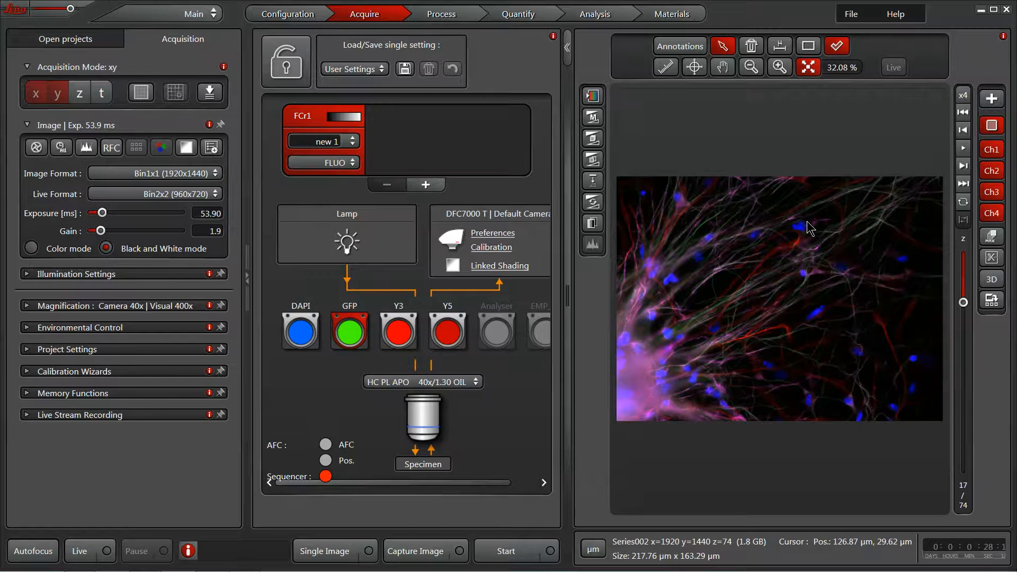
mouse_move(817, 266)
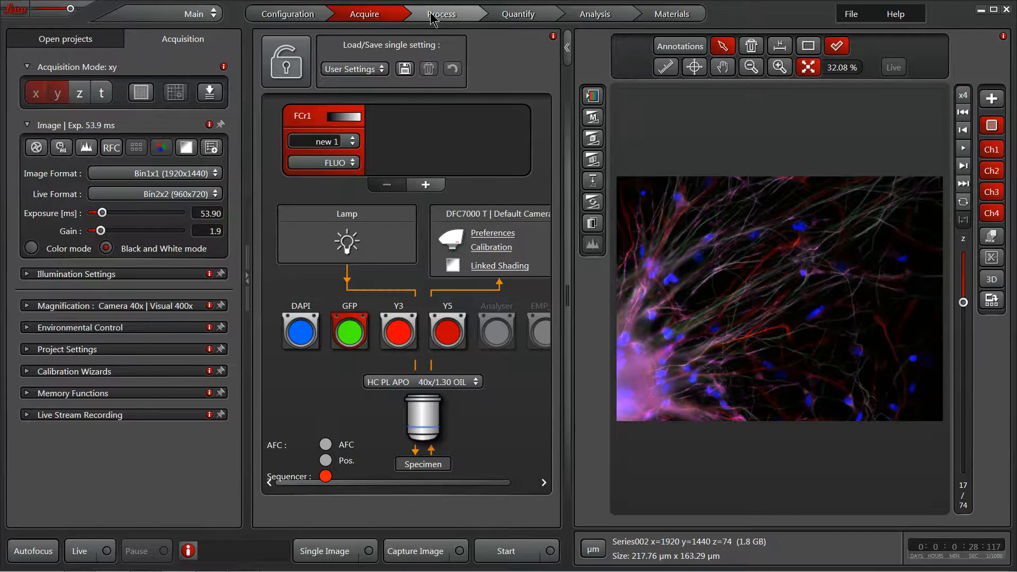
left_click(441, 13)
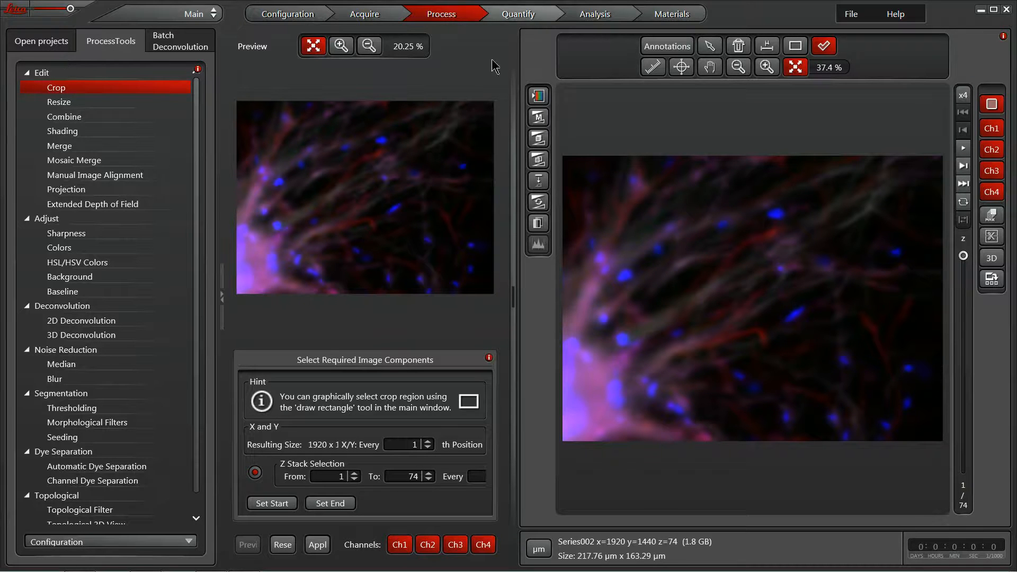
mouse_move(440, 140)
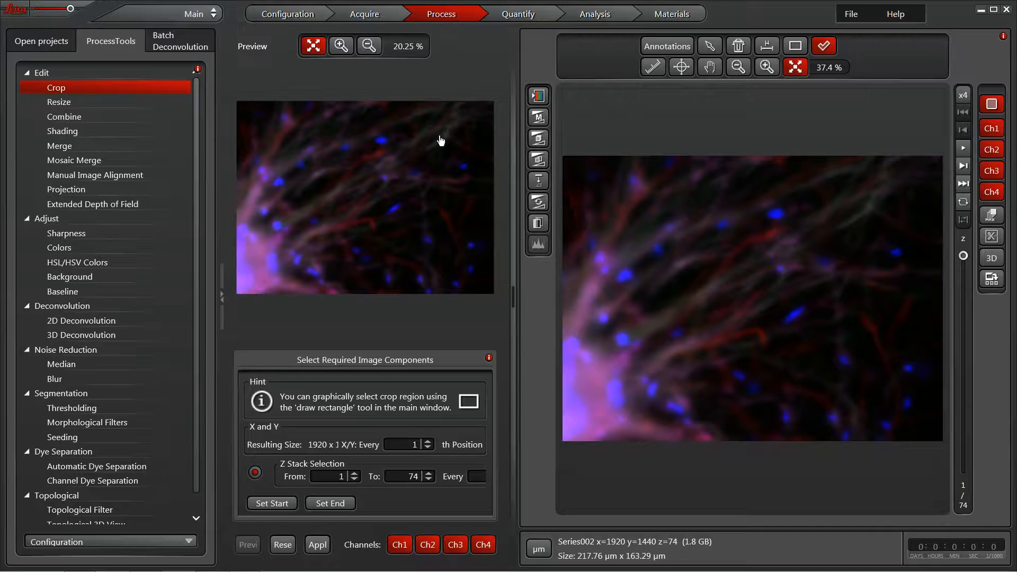
mouse_move(435, 167)
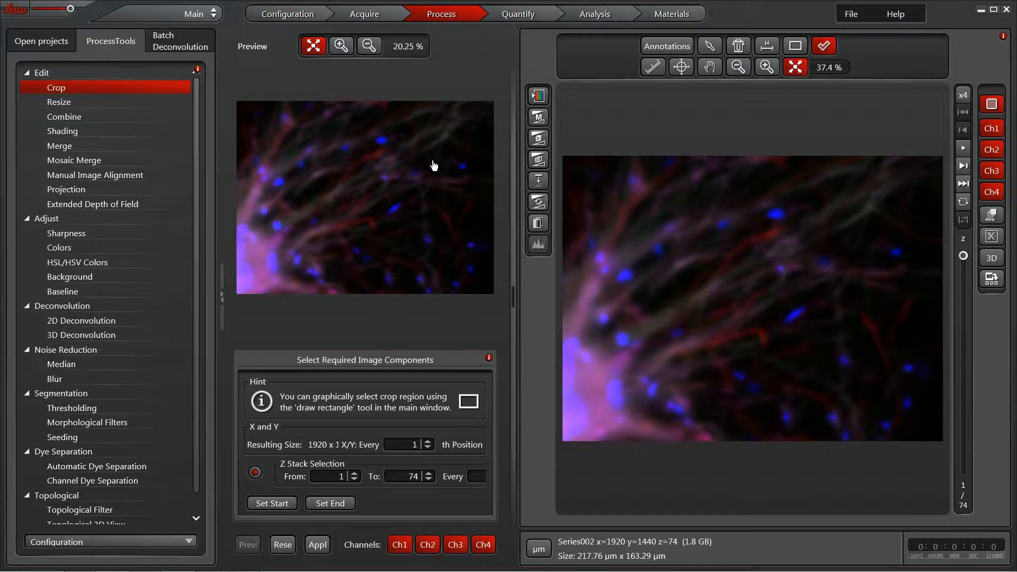
mouse_move(433, 163)
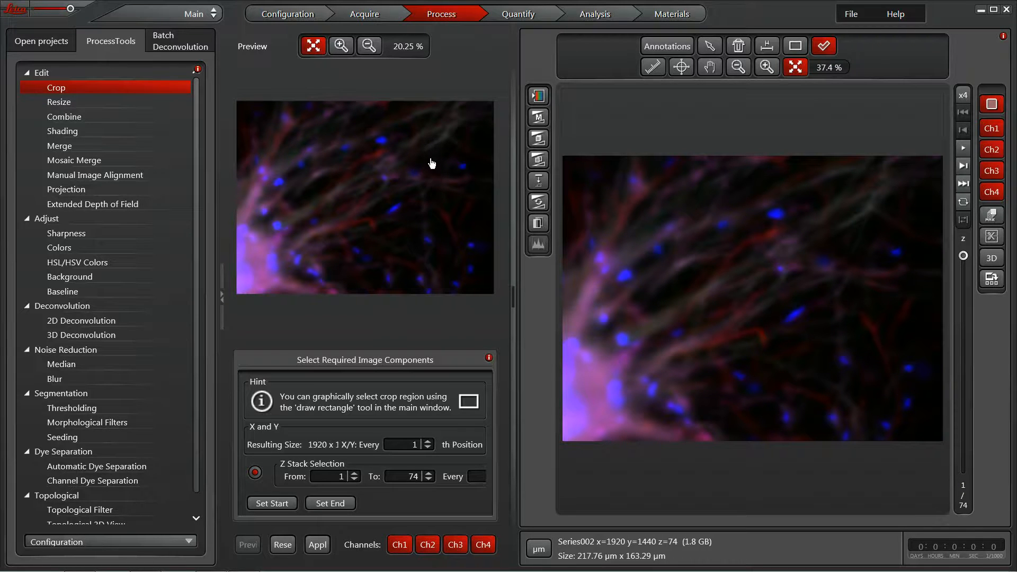
mouse_move(454, 81)
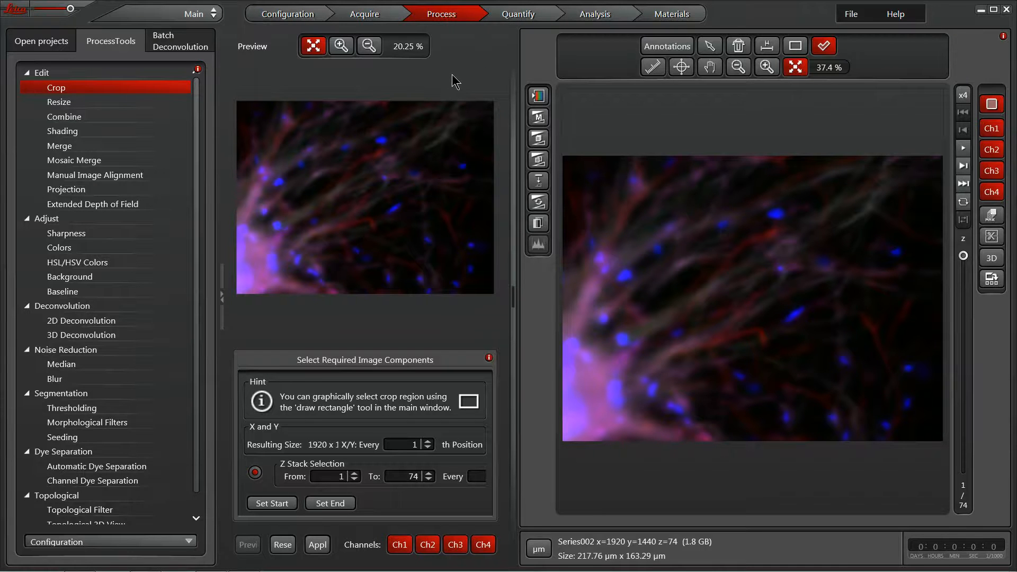
mouse_move(443, 157)
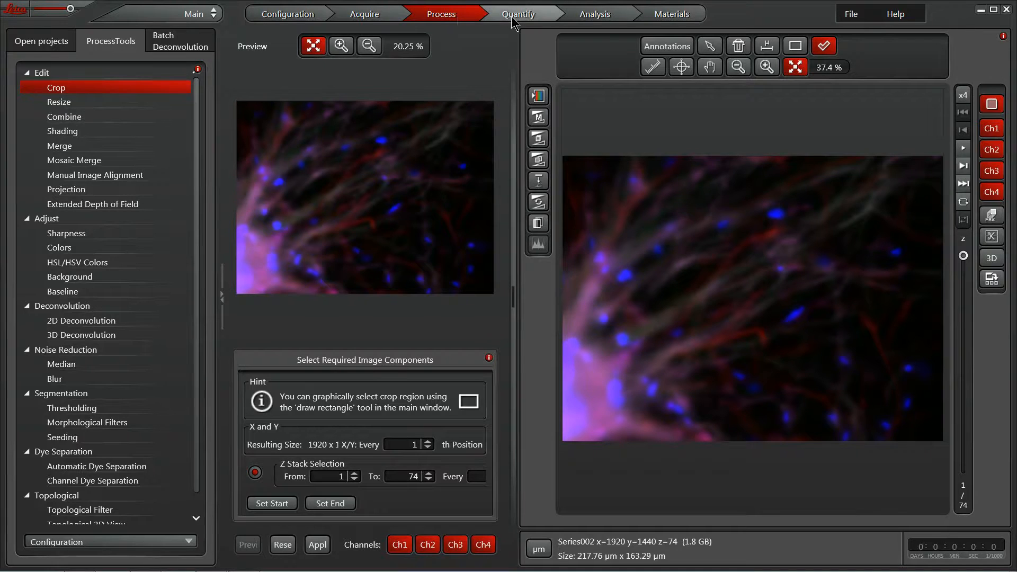
Show the Quantify workspace with the Line Profile graphs and statistics for the neuron image
left_click(519, 13)
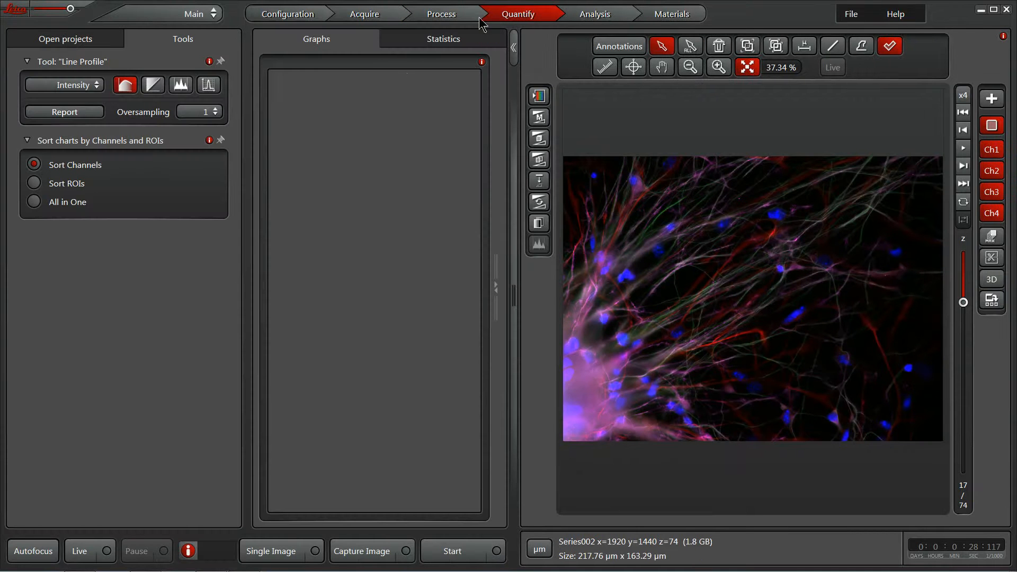
mouse_move(310, 128)
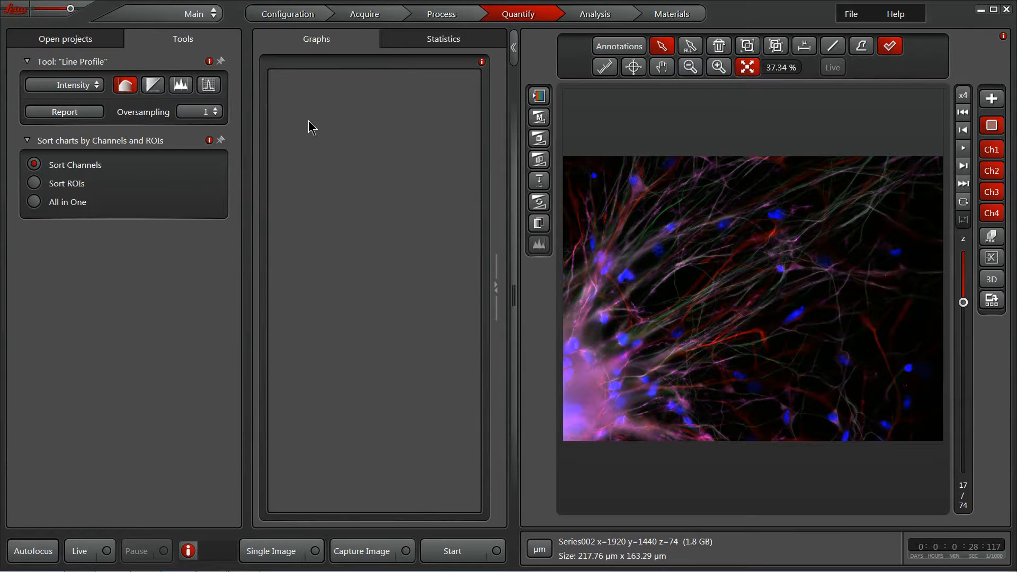
mouse_move(331, 160)
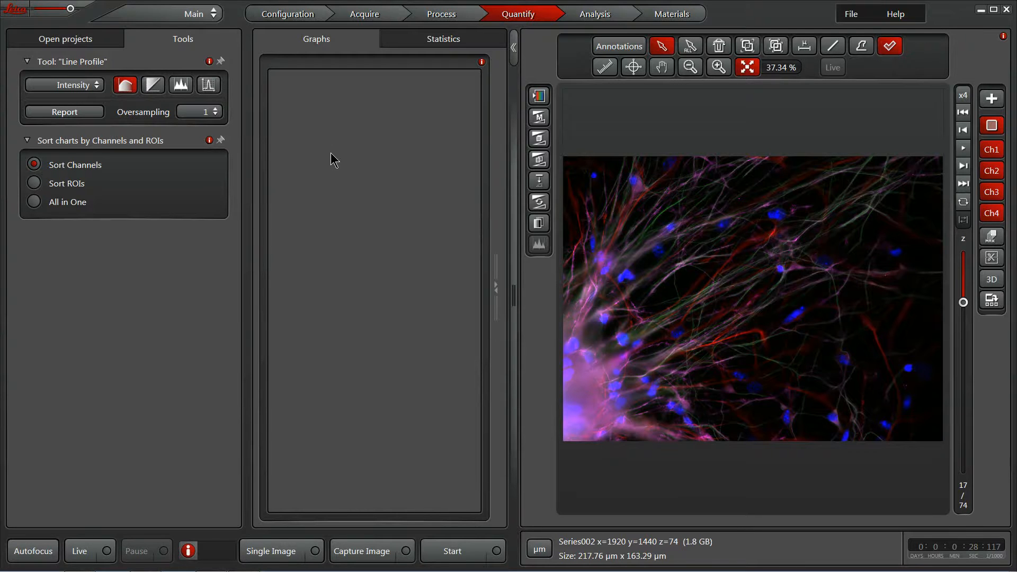
mouse_move(578, 14)
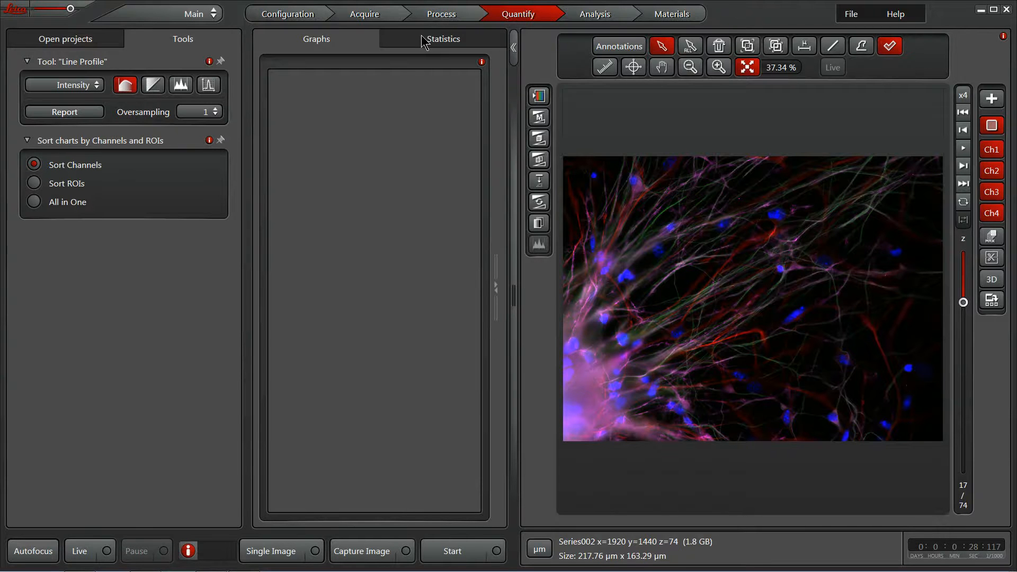
mouse_move(593, 14)
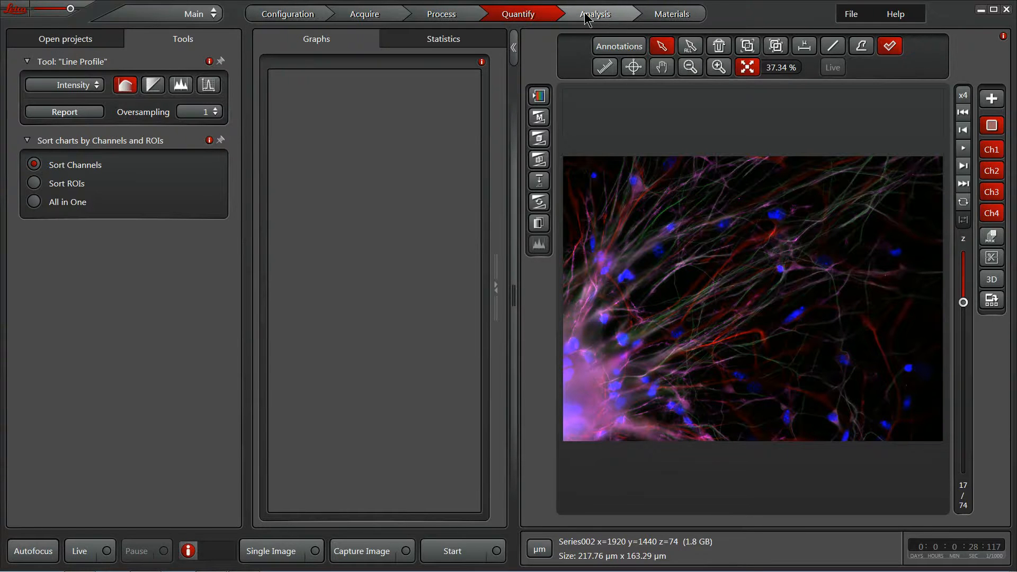
Show the Analysis workspace's processing sequence beside the four separated channels
left_click(594, 14)
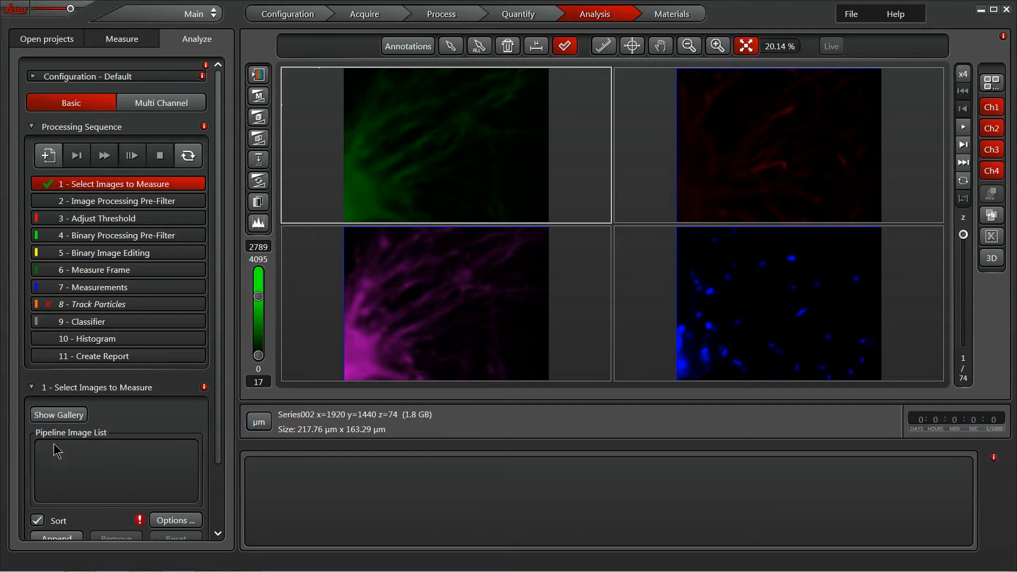
mouse_move(91, 441)
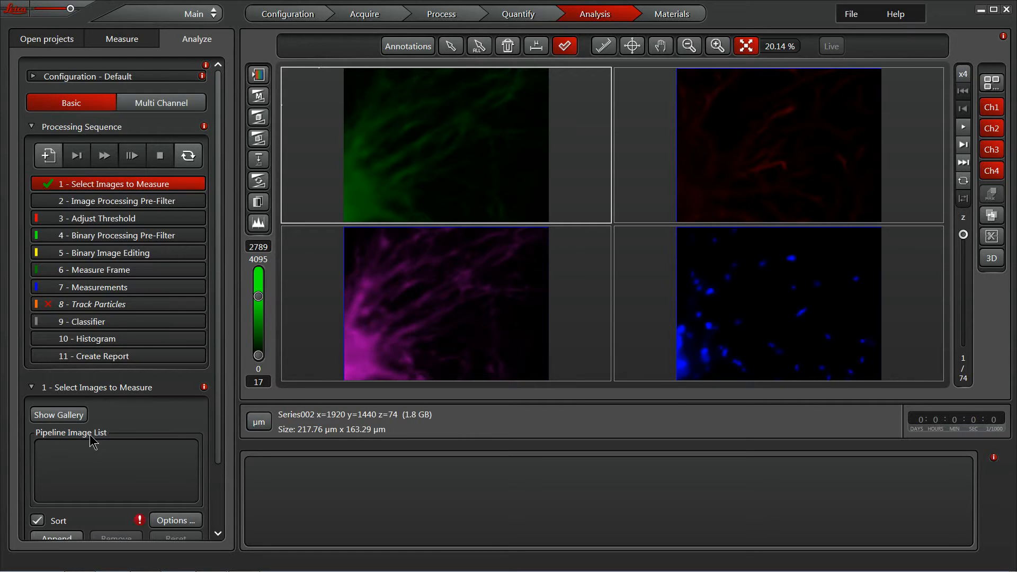
mouse_move(146, 50)
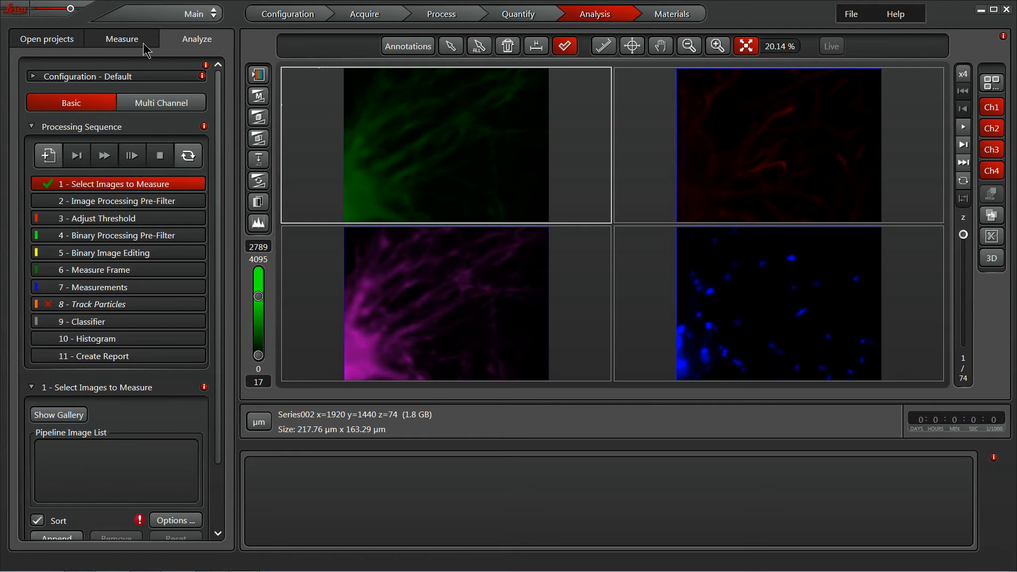
Show the Measure tools palette and empty results table in the Analysis workspace
left_click(122, 40)
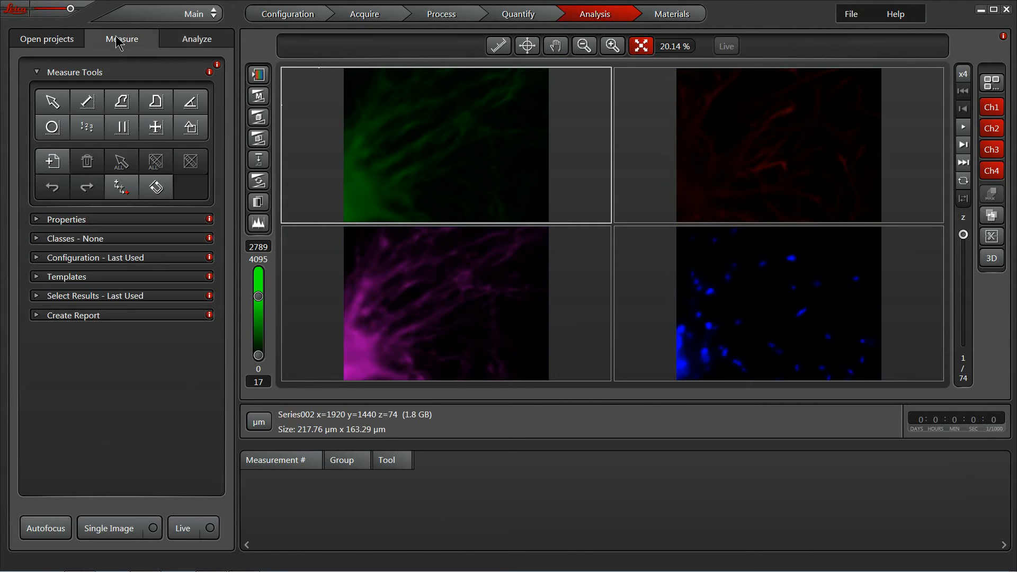
mouse_move(276, 118)
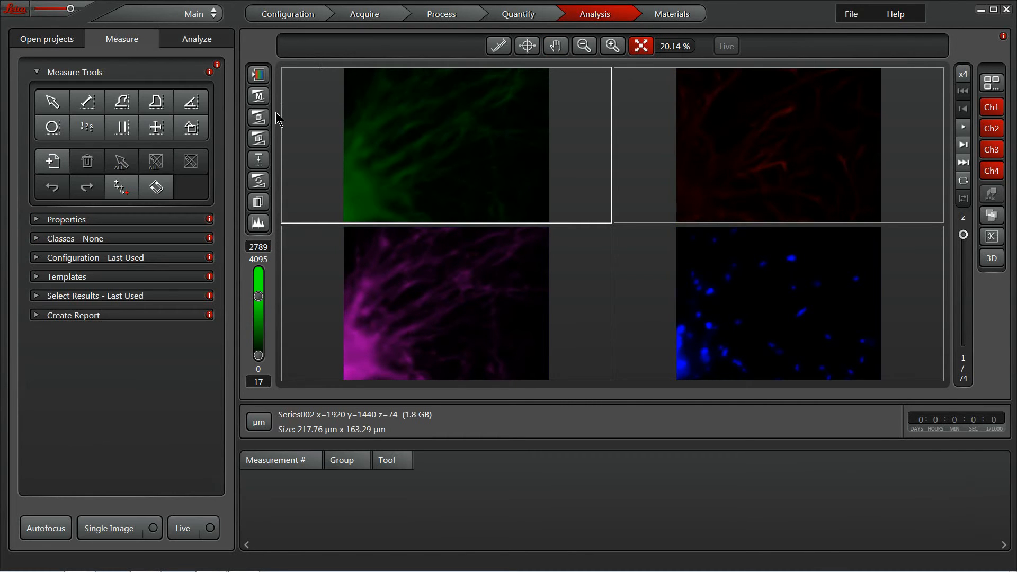